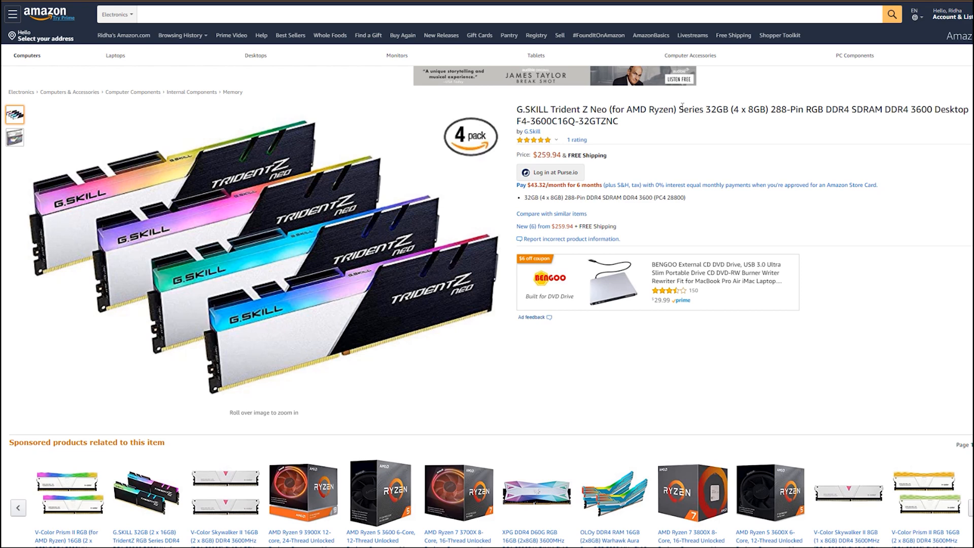
Go from the G.SKILL Trident Z Neo RAM page to the Graviton storefront (amazon.com/shop/graviton.studio)
{"action": "left_click_drag", "start_coordinate": [697, 109], "coordinate": [752, 110]}
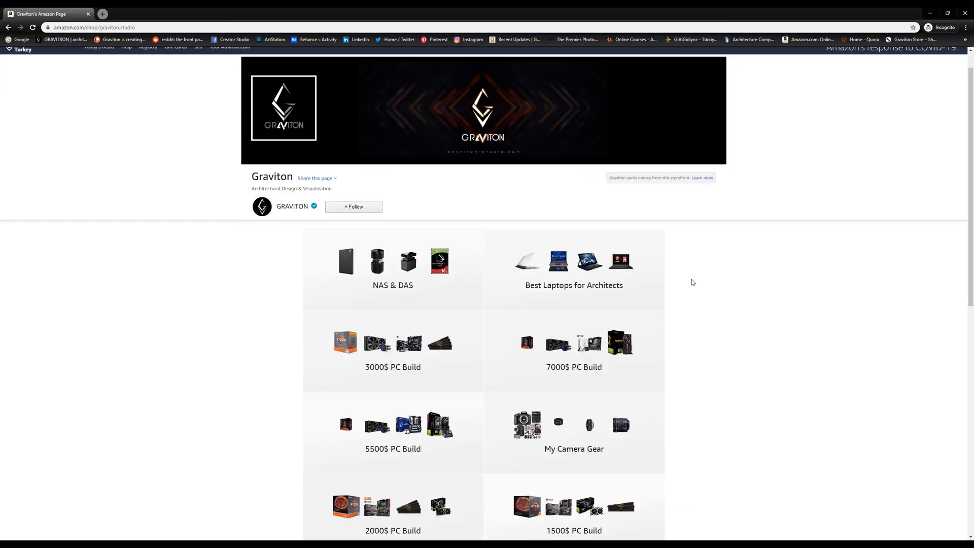
Bring up the 'Best Laptops for Architects' collection with its laptop grid and prices
{"action": "scroll", "scroll_direction": "down", "scroll_amount": 3}
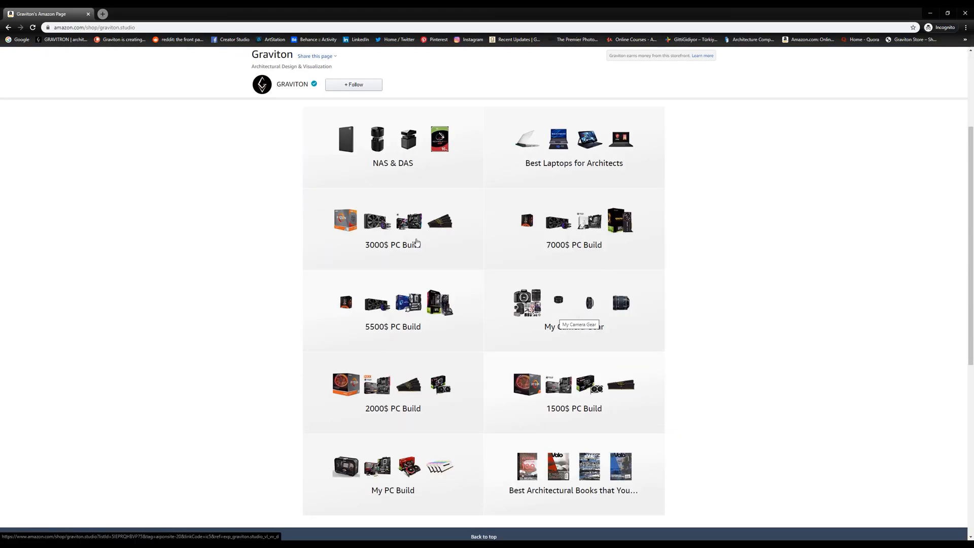
{"action": "left_click", "coordinate": [572, 146]}
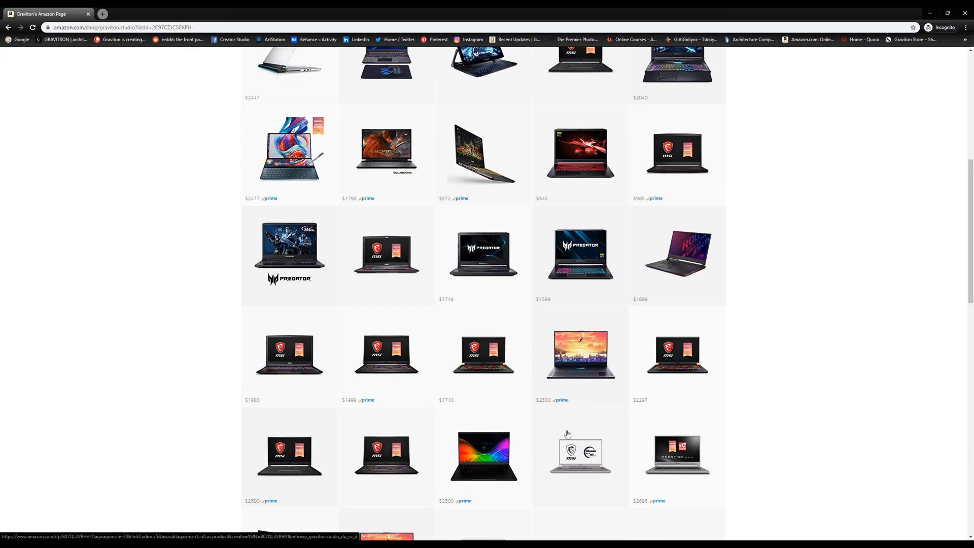